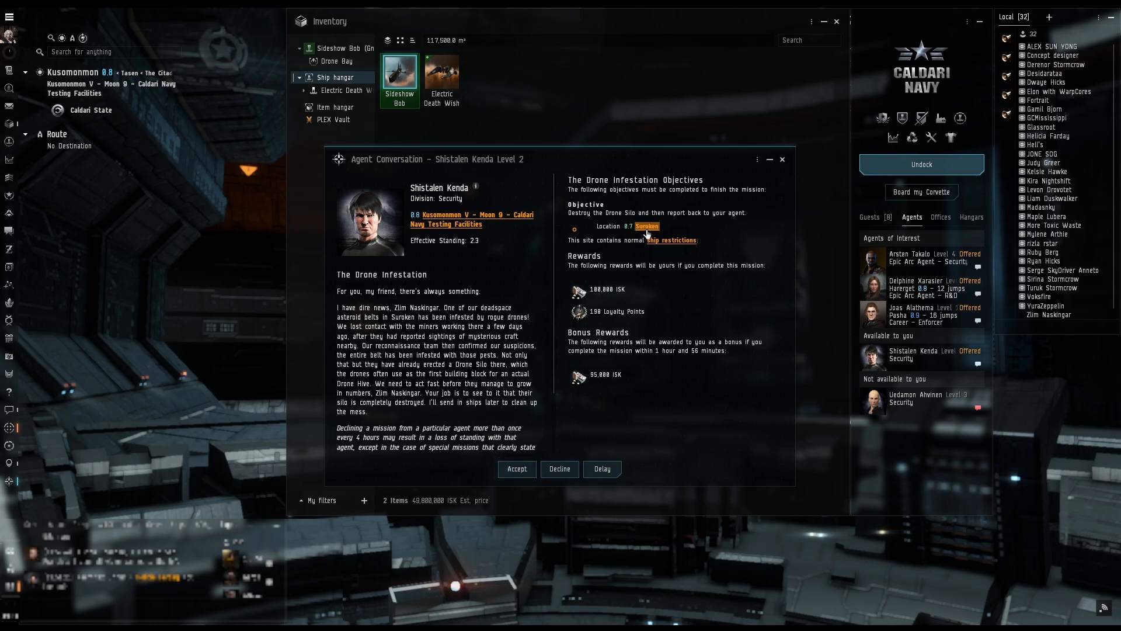
Step: Plot a route to Suroken, accept The Drone Infestation mission and close the agent conversation
{"action": "right_click", "coordinate": [646, 226]}
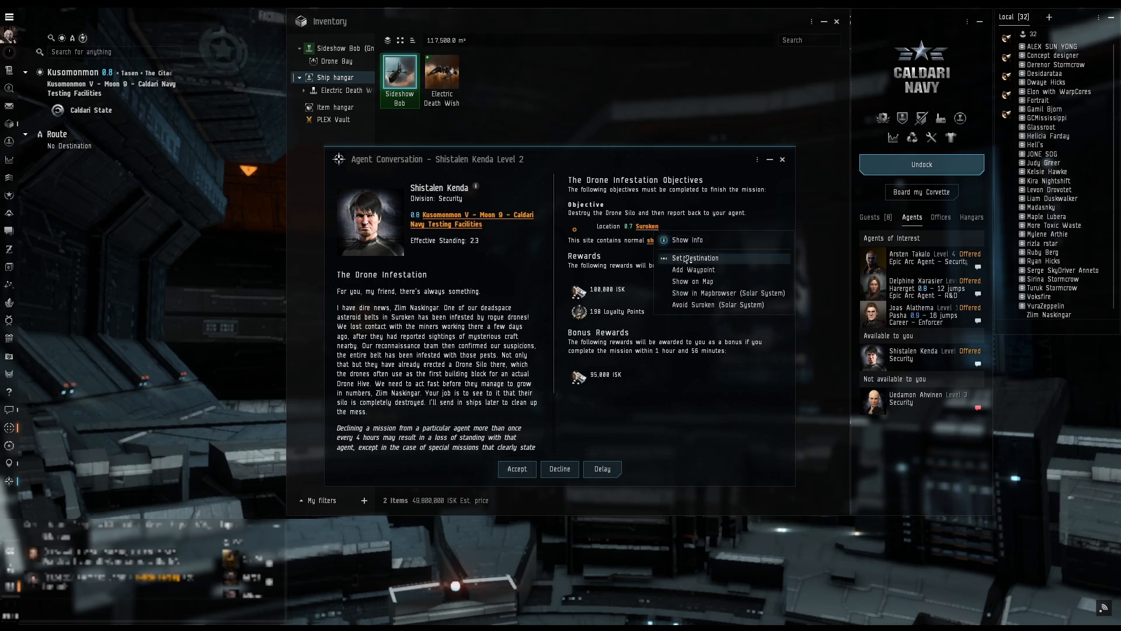
{"action": "left_click", "coordinate": [695, 258]}
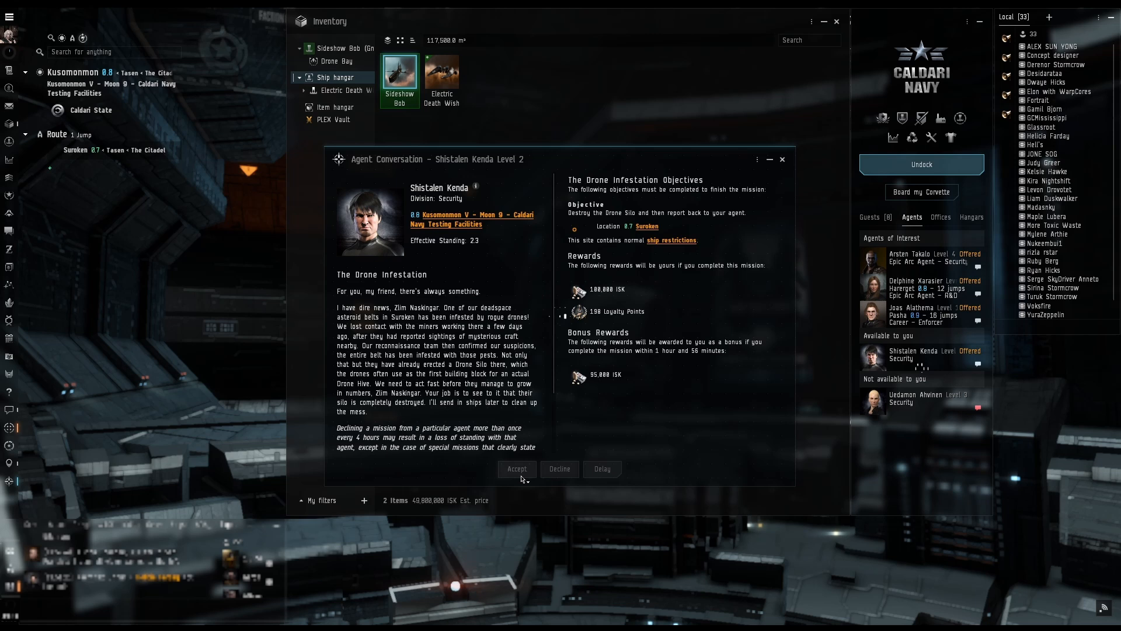
{"action": "left_click", "coordinate": [516, 469]}
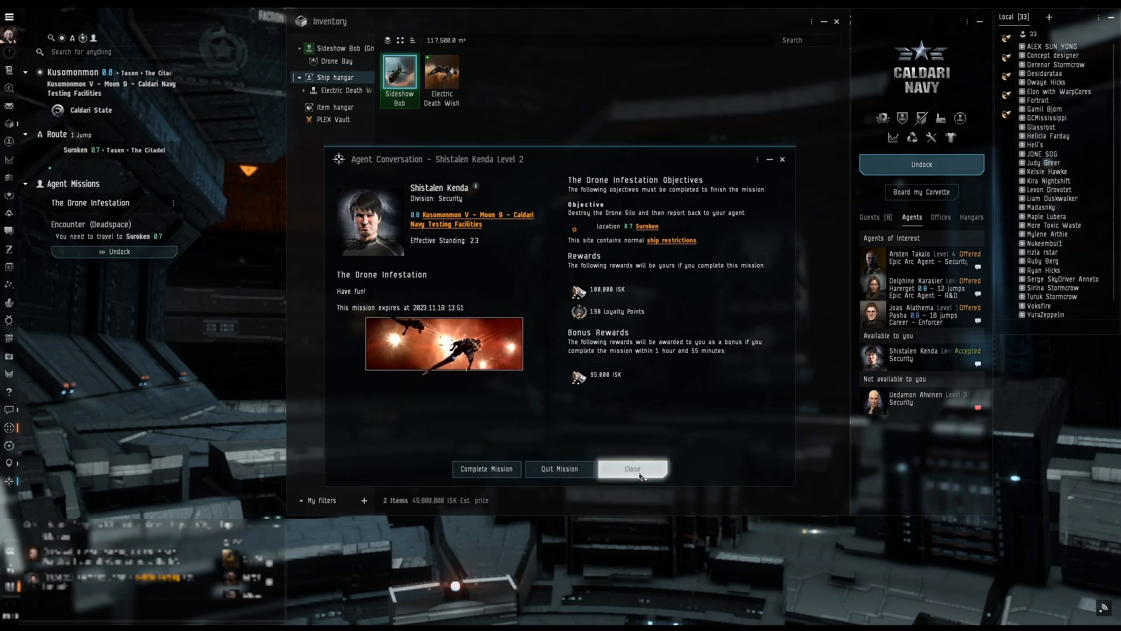
{"action": "left_click", "coordinate": [631, 469]}
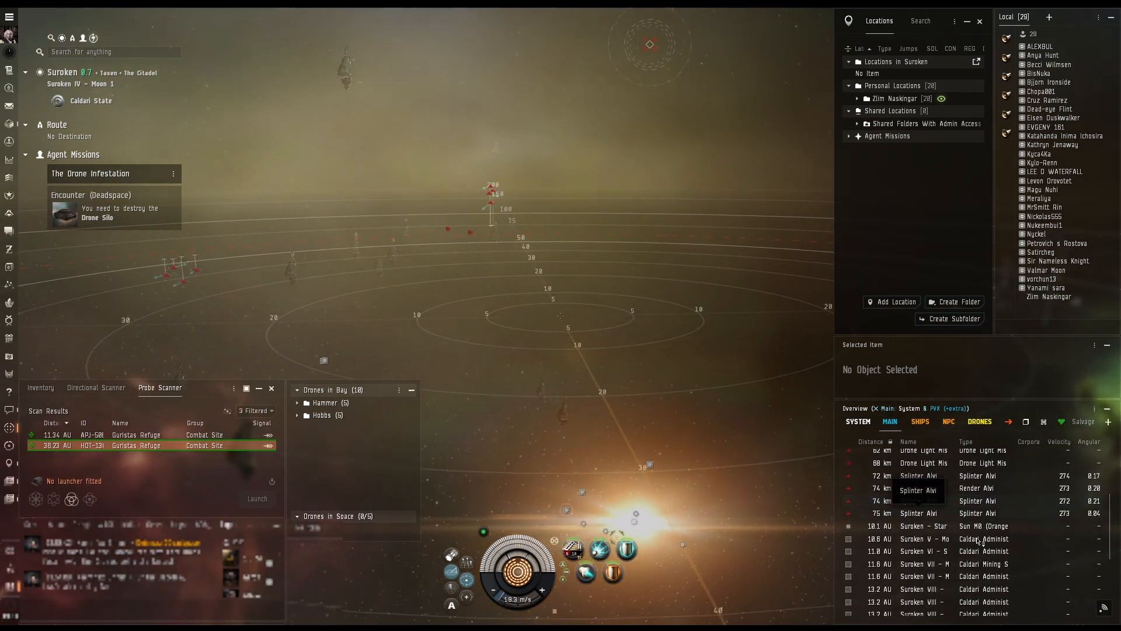
Step: Bring up the Show Info window for the Drone Bunker at the mission site
{"action": "left_click", "coordinate": [1044, 422]}
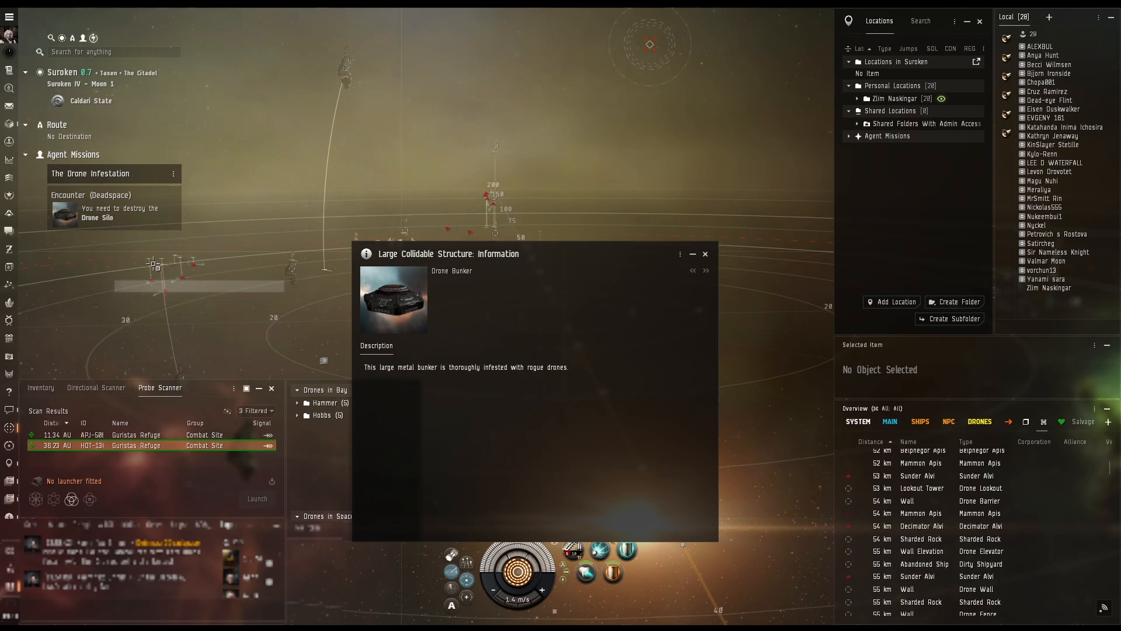
Step: Close the Drone Bunker information and begin orbiting the Drone Silo
{"action": "right_click", "coordinate": [154, 267]}
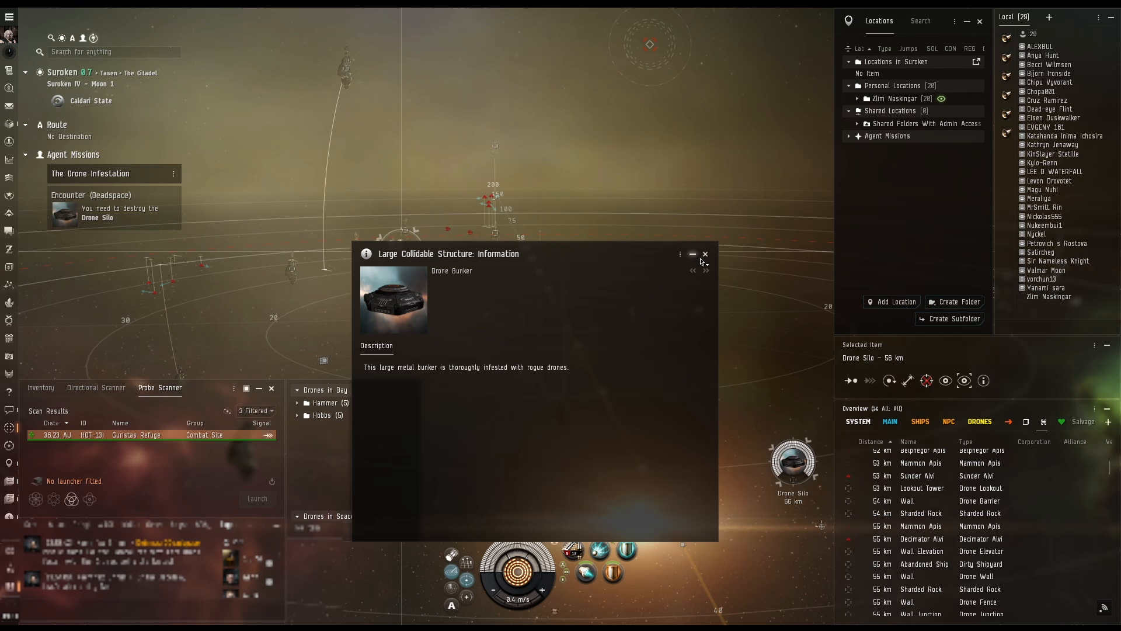
{"action": "left_click", "coordinate": [705, 254]}
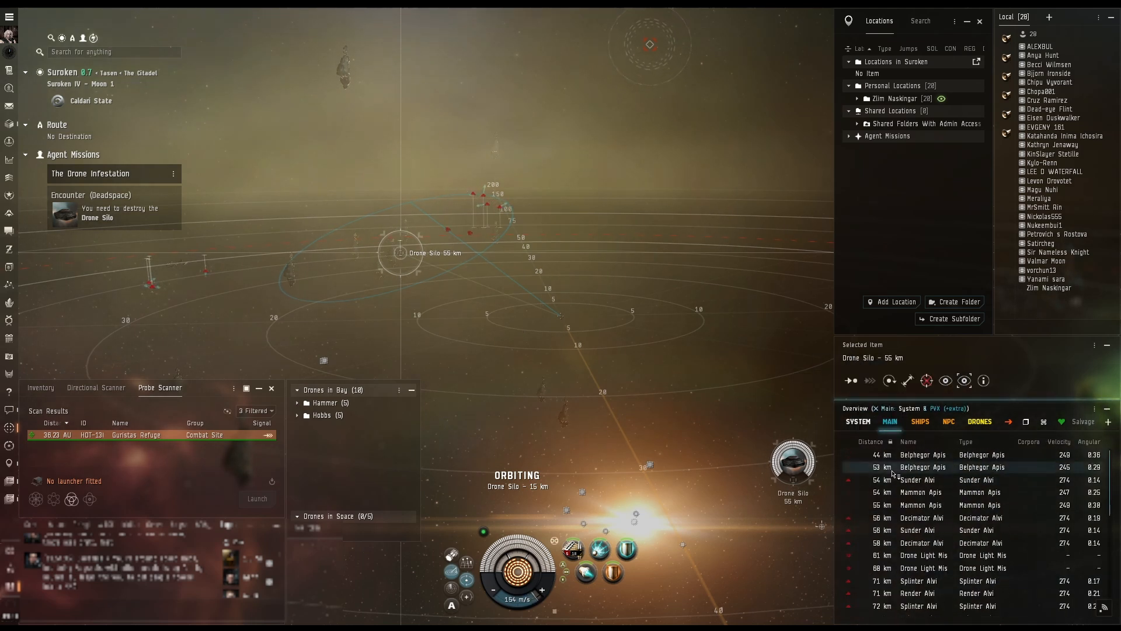
Step: Lock the nearby Sunder Alvi and Belphegor Apis drones as targets
{"action": "left_click", "coordinate": [922, 454]}
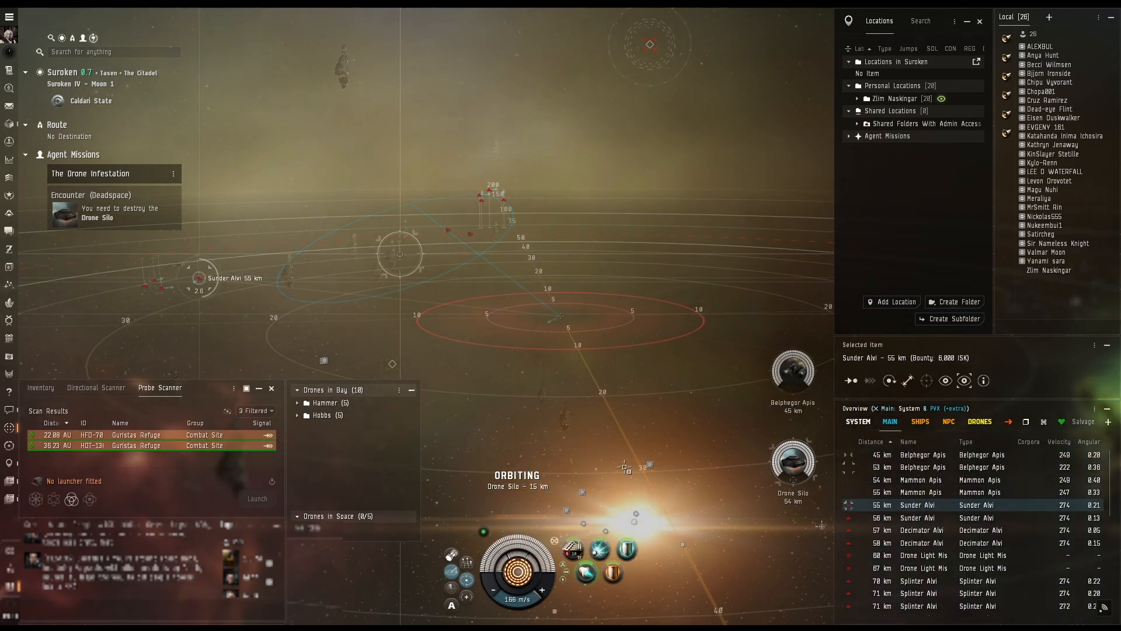
{"action": "mouse_move", "coordinate": [9, 142]}
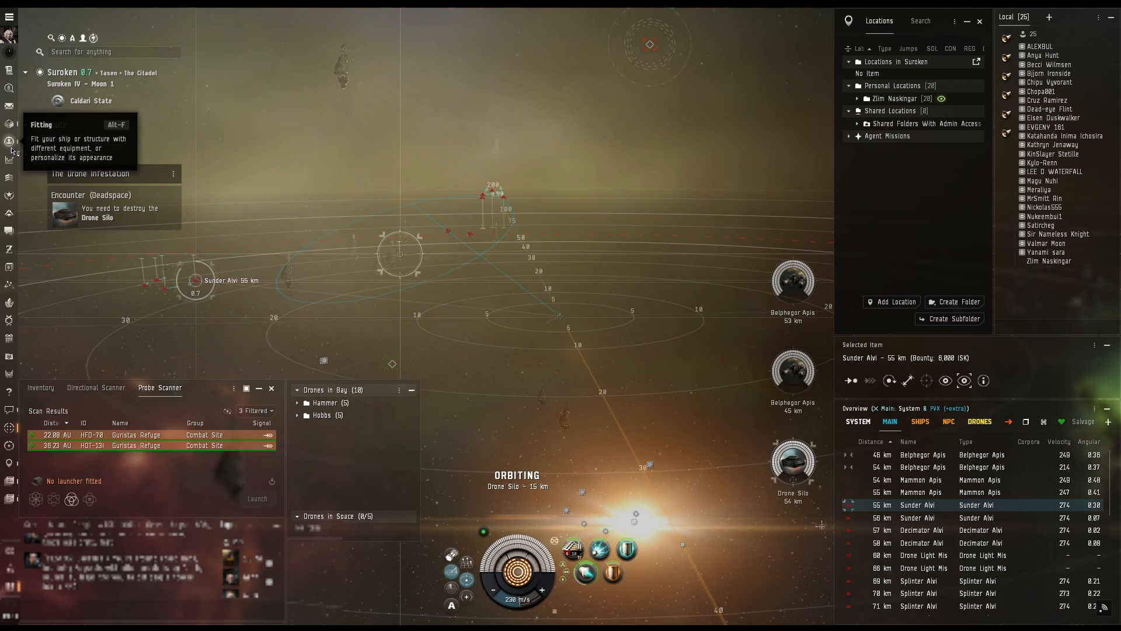
{"action": "left_click", "coordinate": [9, 141]}
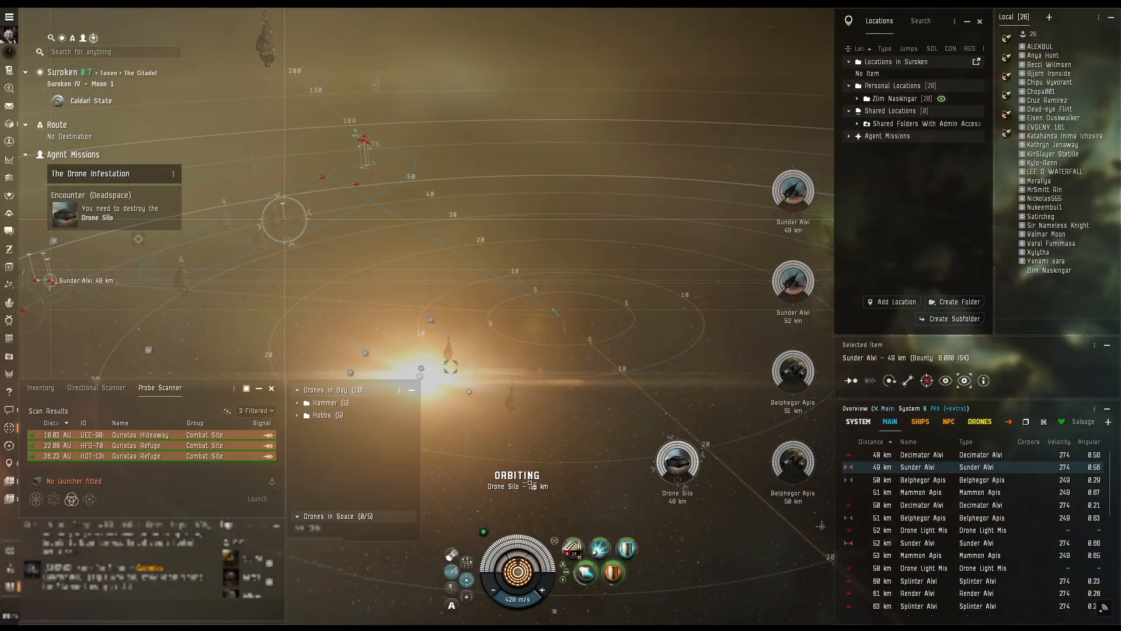
Step: Load Barrage ammunition into the autocannons
{"action": "right_click", "coordinate": [575, 549]}
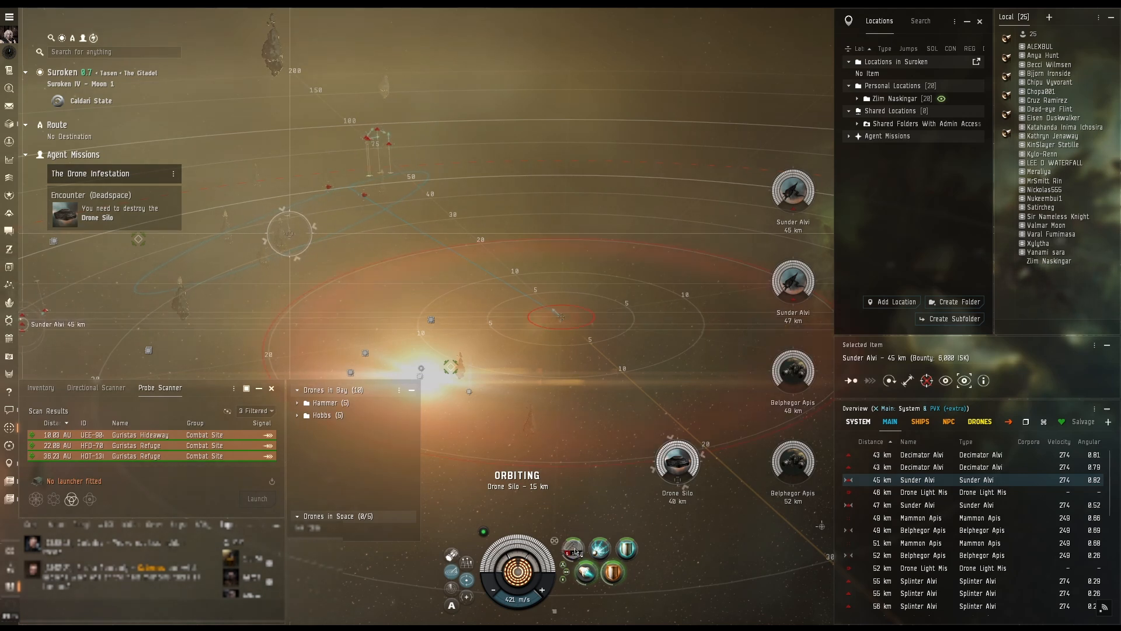
{"action": "mouse_move", "coordinate": [573, 549]}
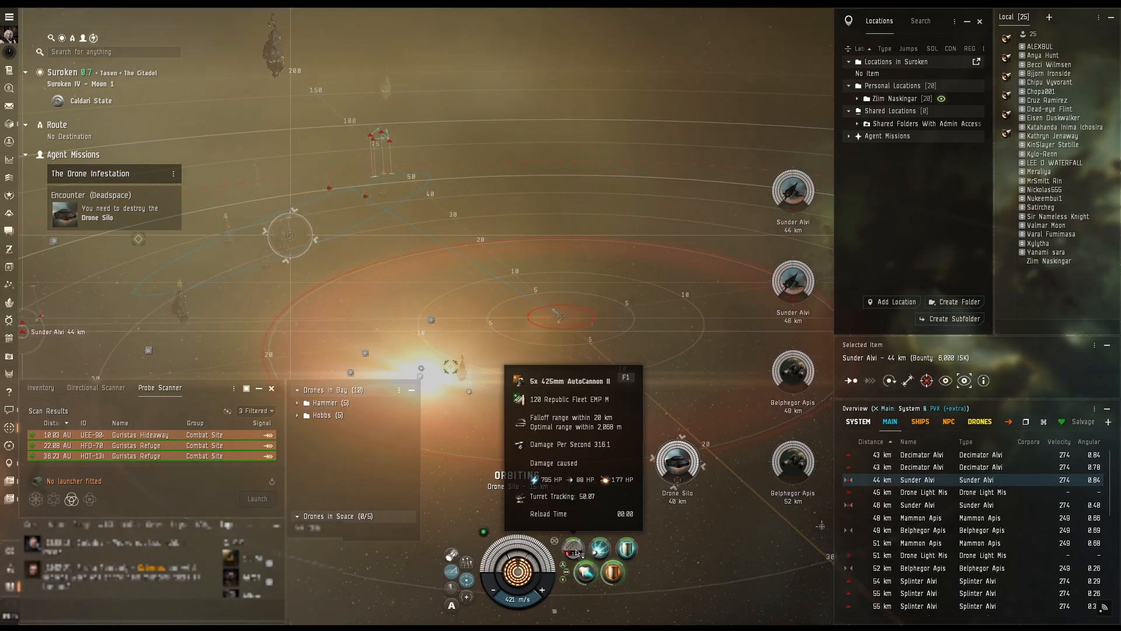
{"action": "right_click", "coordinate": [574, 549]}
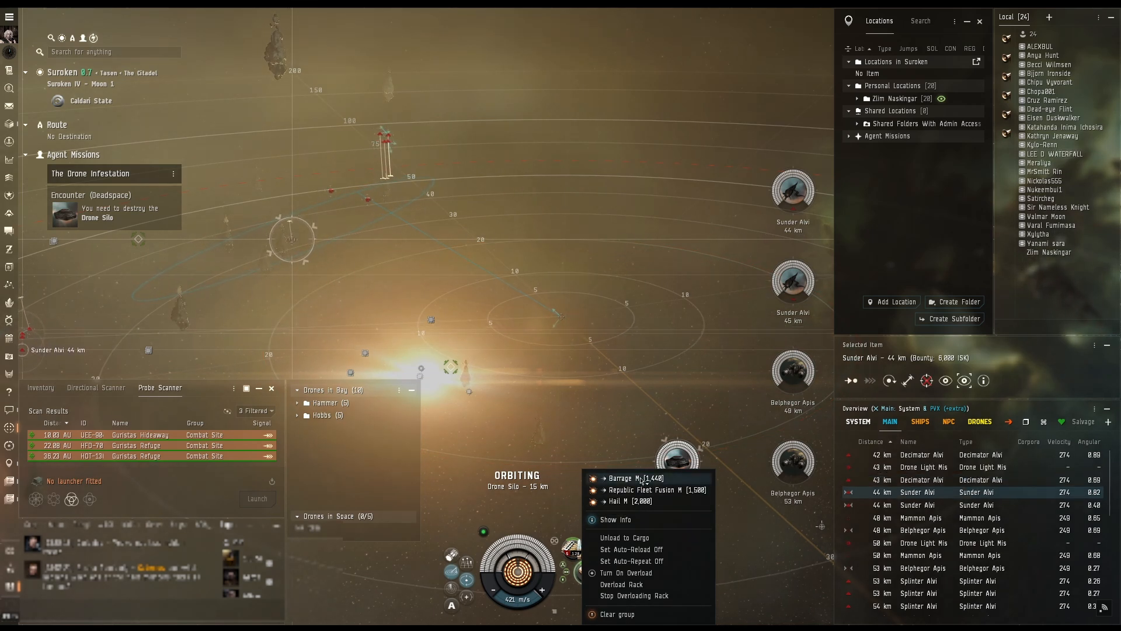
{"action": "left_click", "coordinate": [633, 478]}
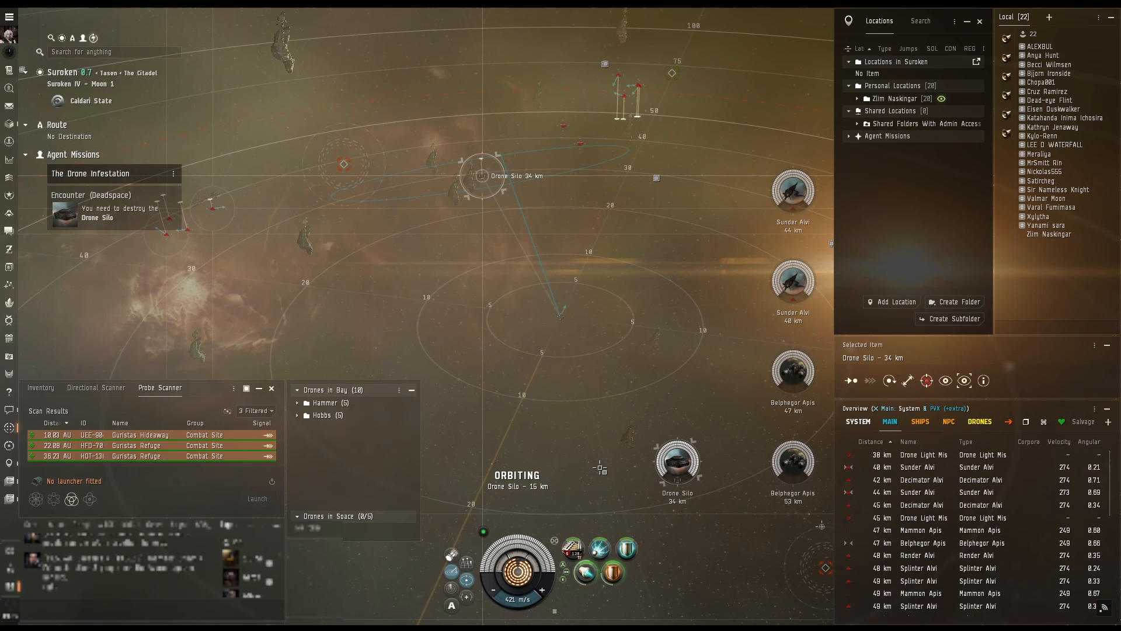
{"action": "mouse_move", "coordinate": [572, 552]}
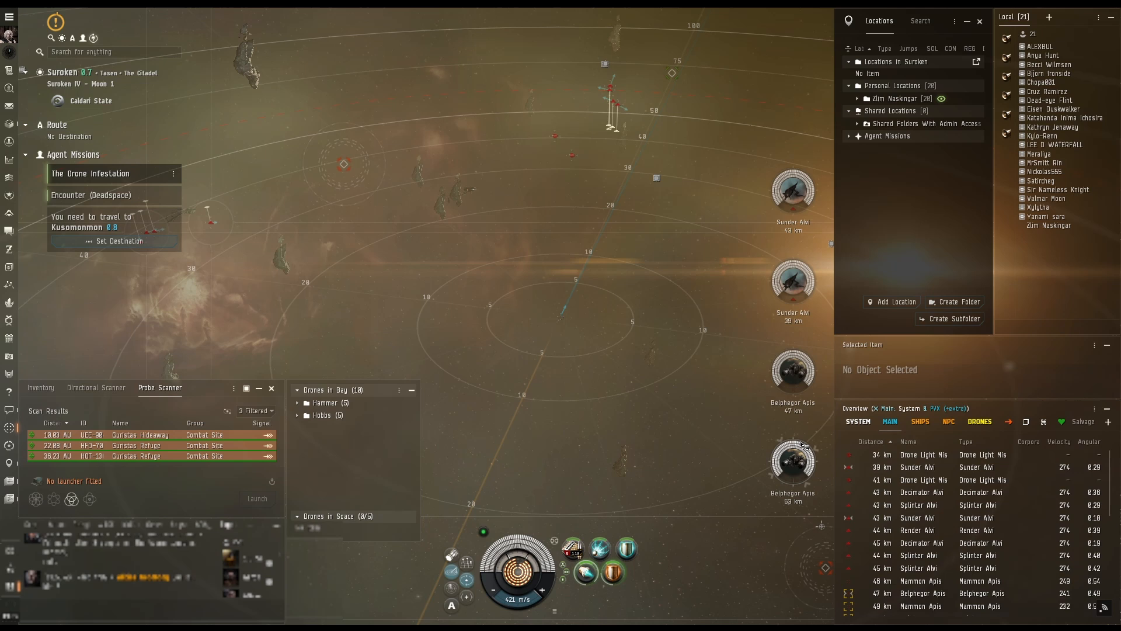
Step: Orbit the Sharded Rock at 20 km and engage the nearest Splinter Alvi with the Hobgoblin drones
{"action": "right_click", "coordinate": [453, 198]}
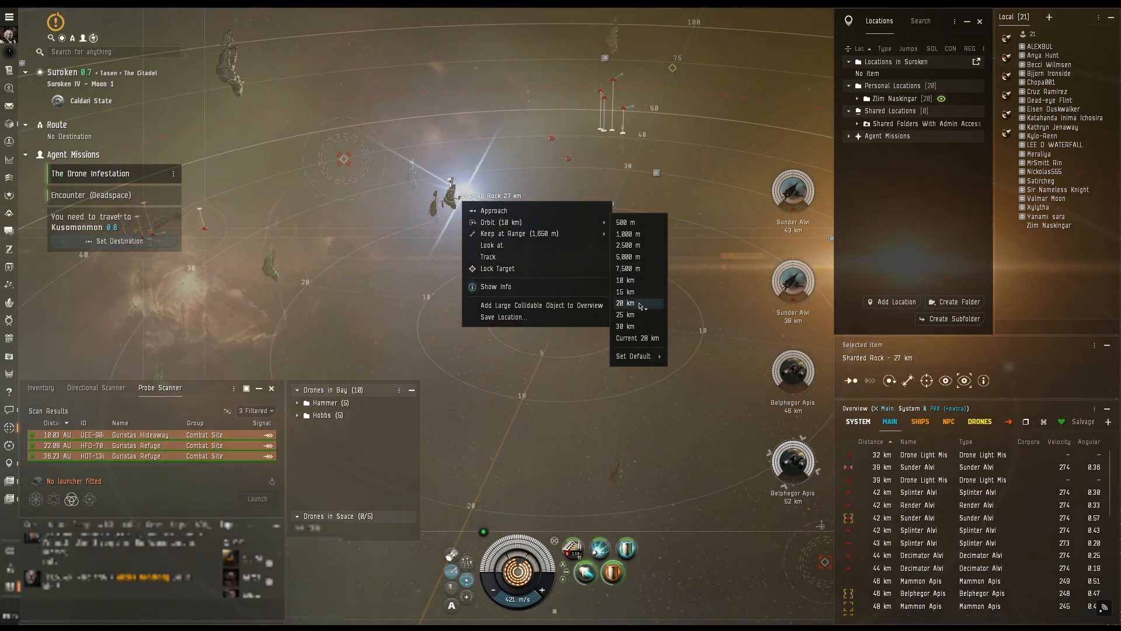
{"action": "left_click", "coordinate": [624, 303]}
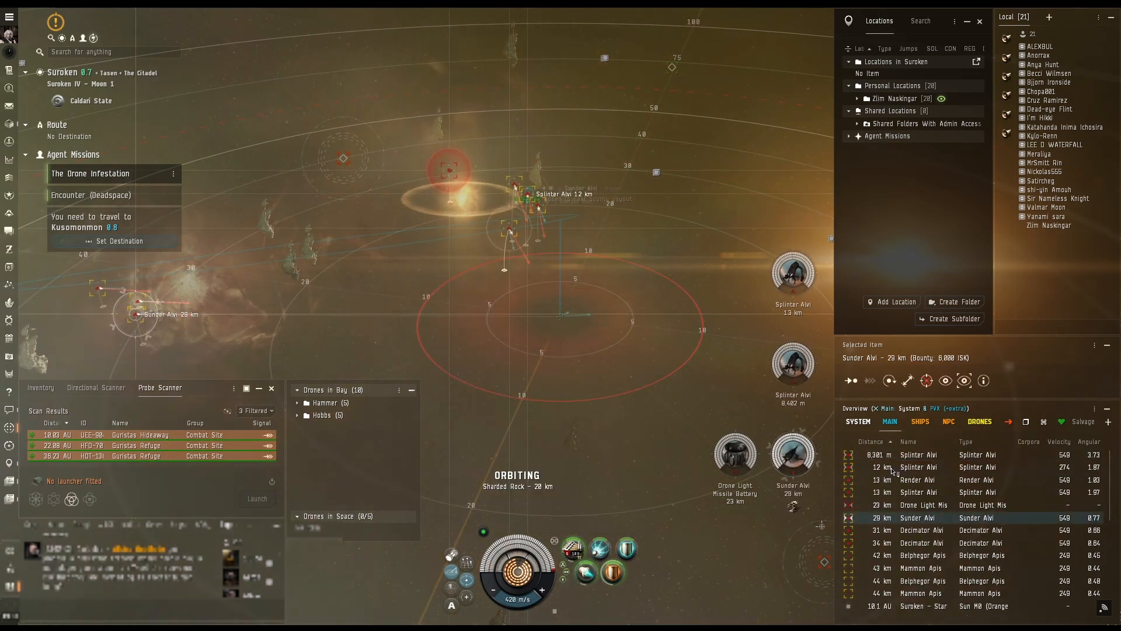
{"action": "left_click", "coordinate": [917, 492]}
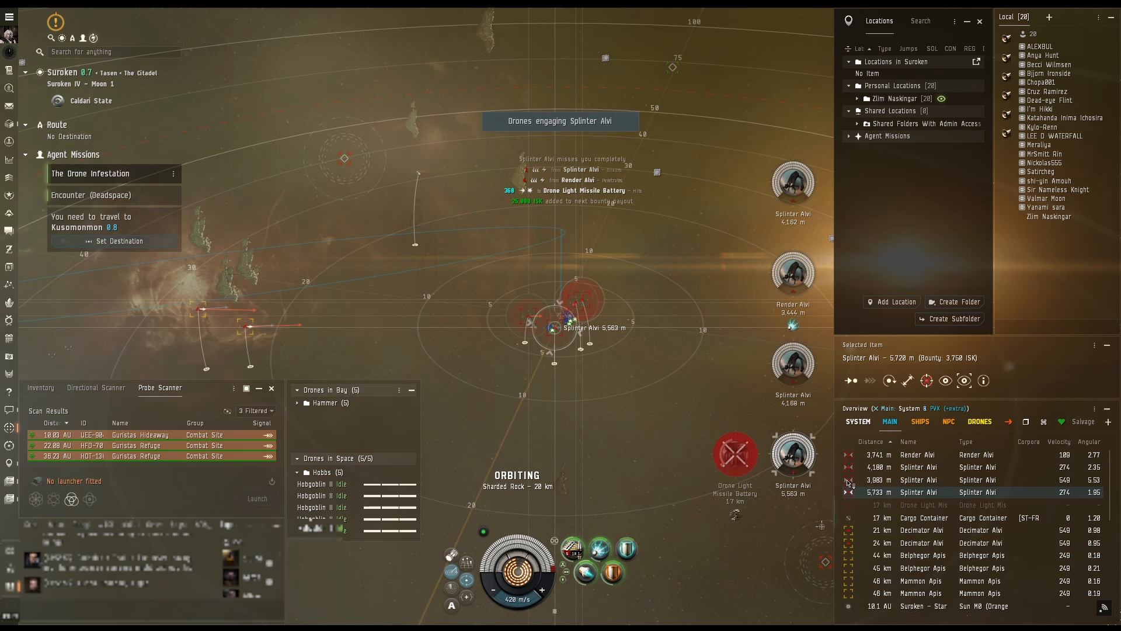
Step: Target the remaining Alvi drones one after another for the drones and guns to destroy
{"action": "left_click", "coordinate": [923, 542]}
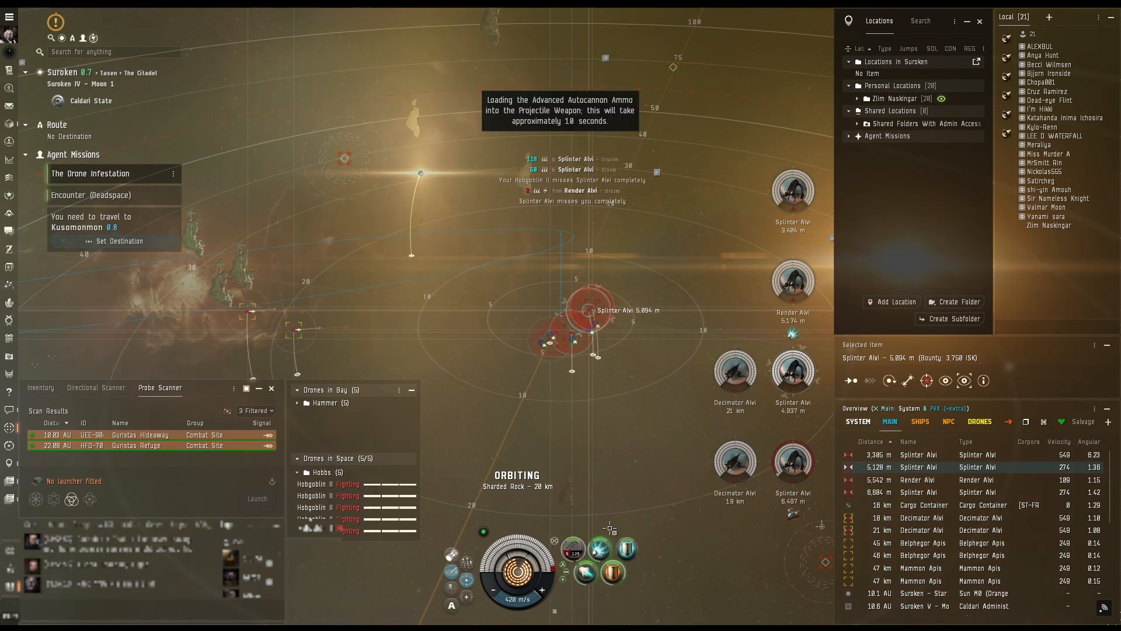
{"action": "mouse_move", "coordinate": [576, 553]}
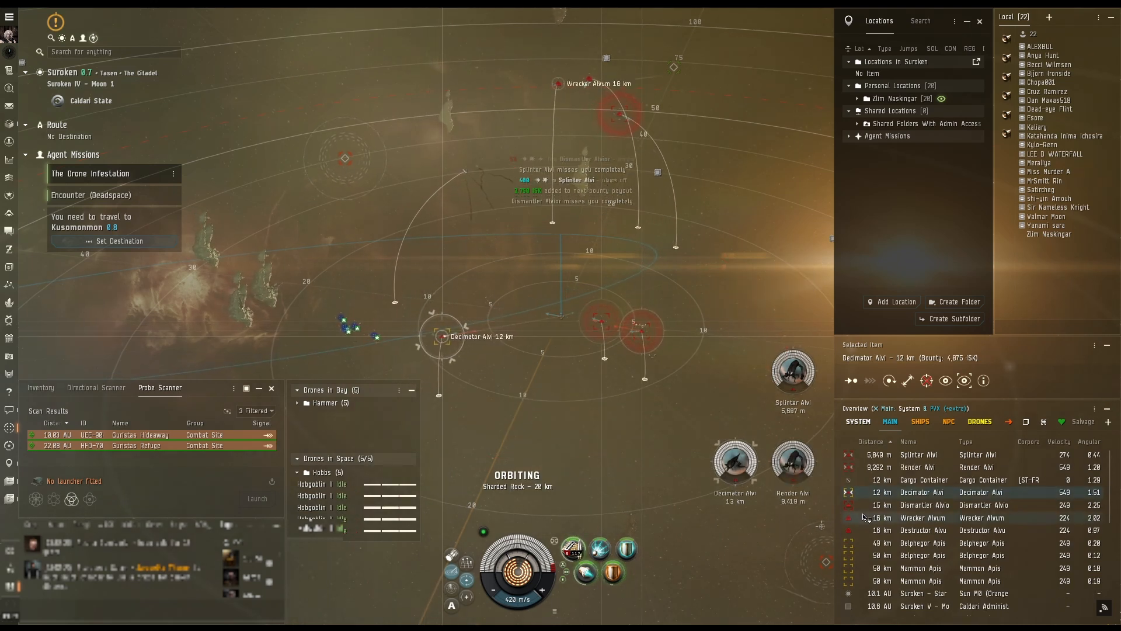
{"action": "left_click", "coordinate": [946, 530]}
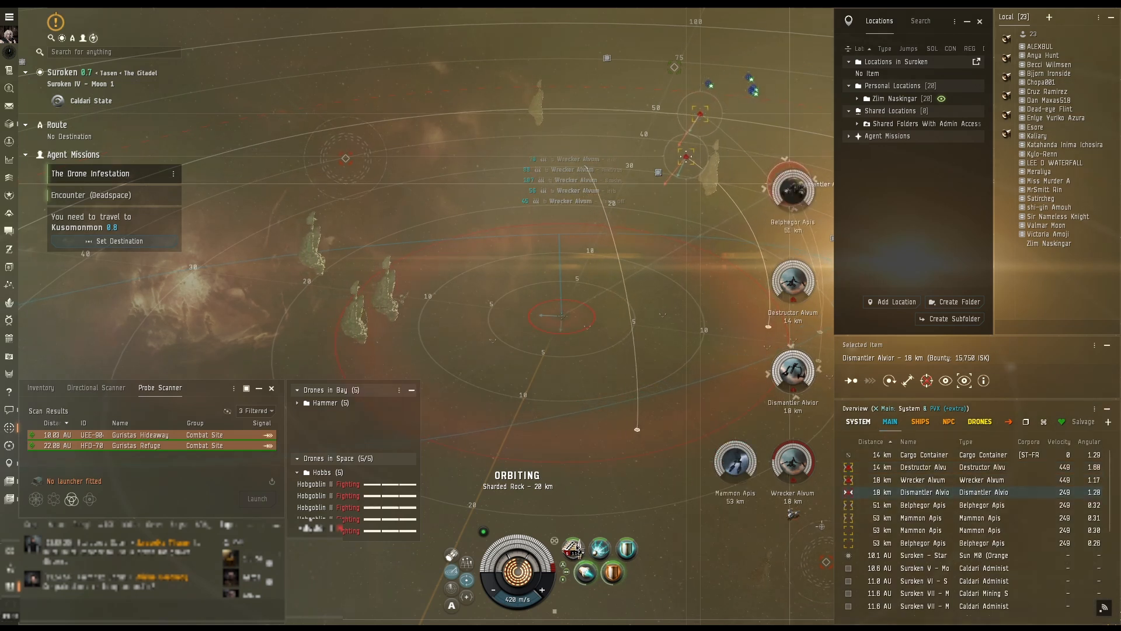
{"action": "mouse_move", "coordinate": [575, 554]}
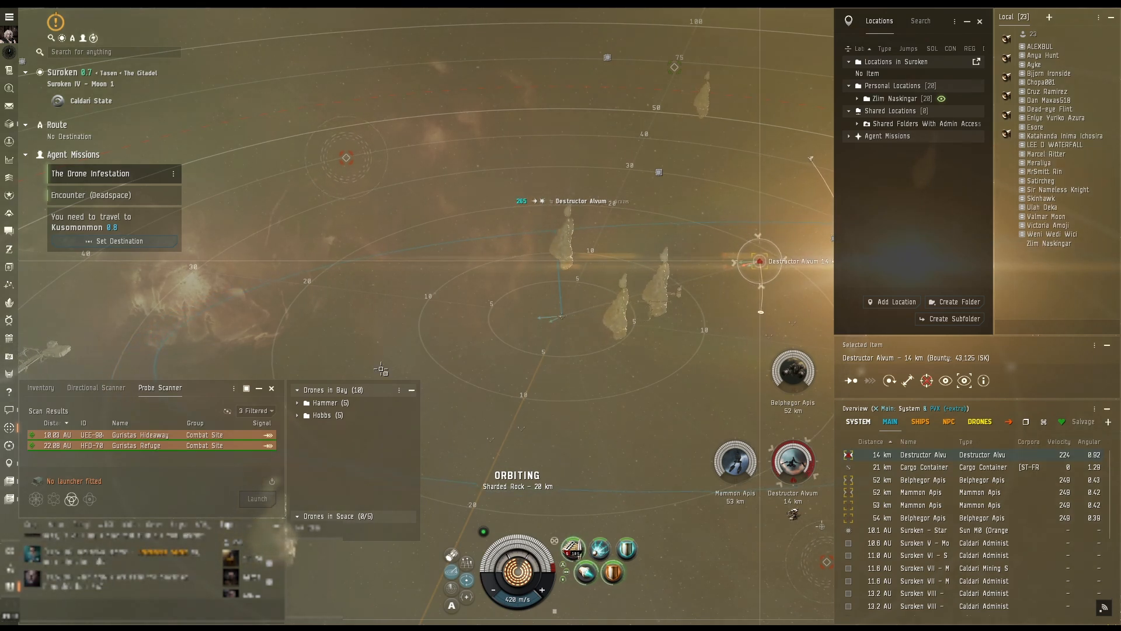
Step: Warp to Kusomonmon V - Moon 9 Caldari Navy Testing Facilities and dock
{"action": "left_click", "coordinate": [119, 241]}
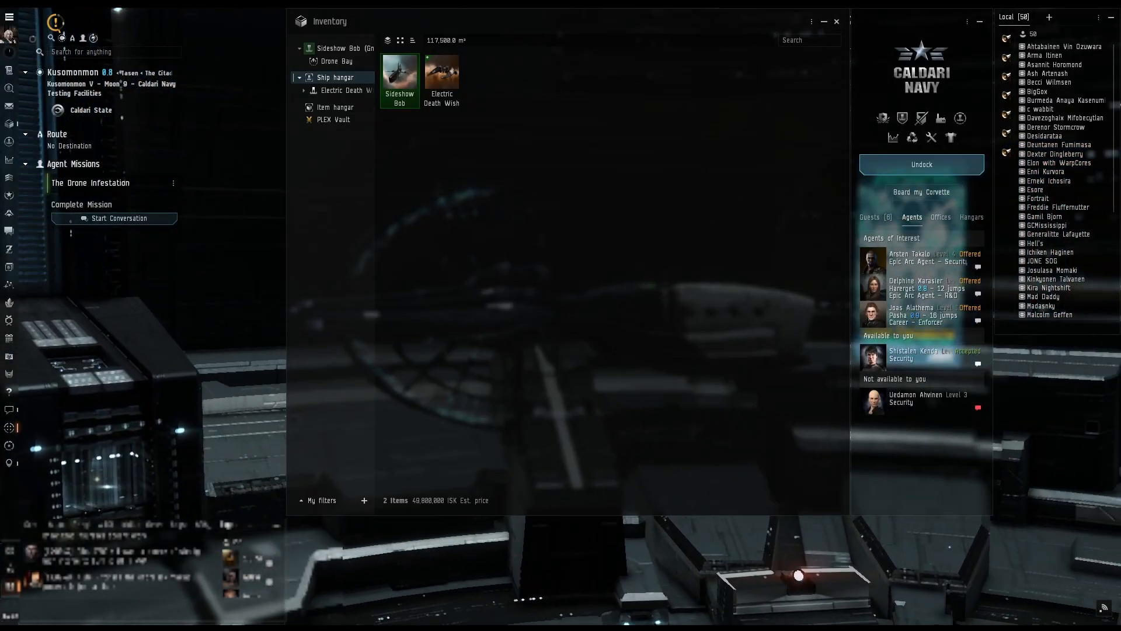
Step: Complete The Drone Infestation with the agent, request a new mission and accept The Damsel In Distress
{"action": "left_click", "coordinate": [120, 217]}
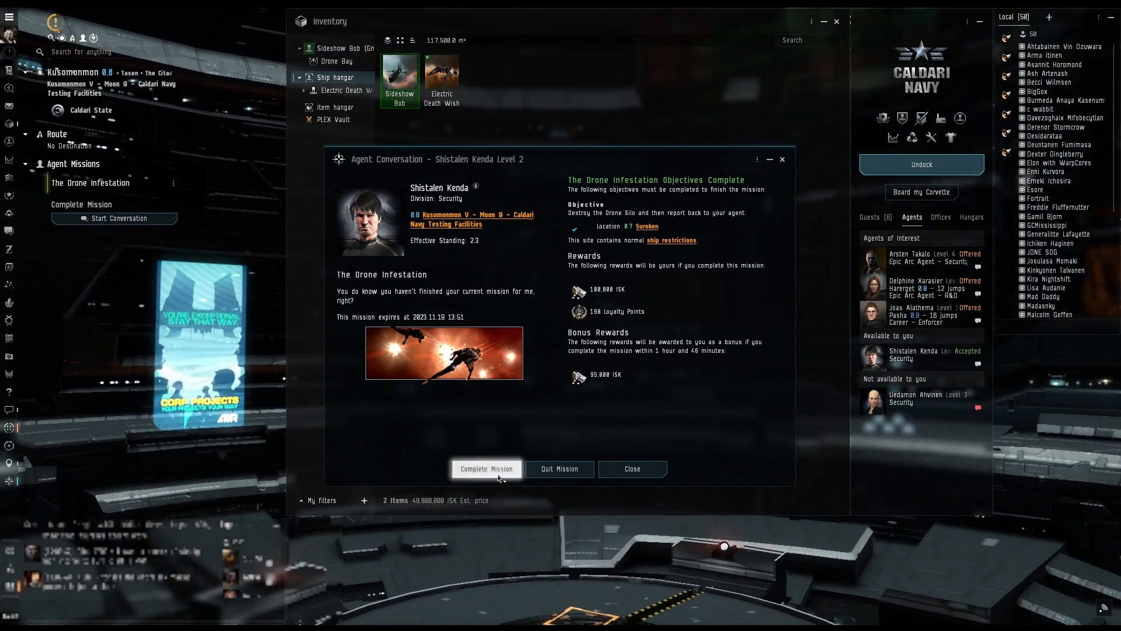
{"action": "left_click", "coordinate": [486, 468]}
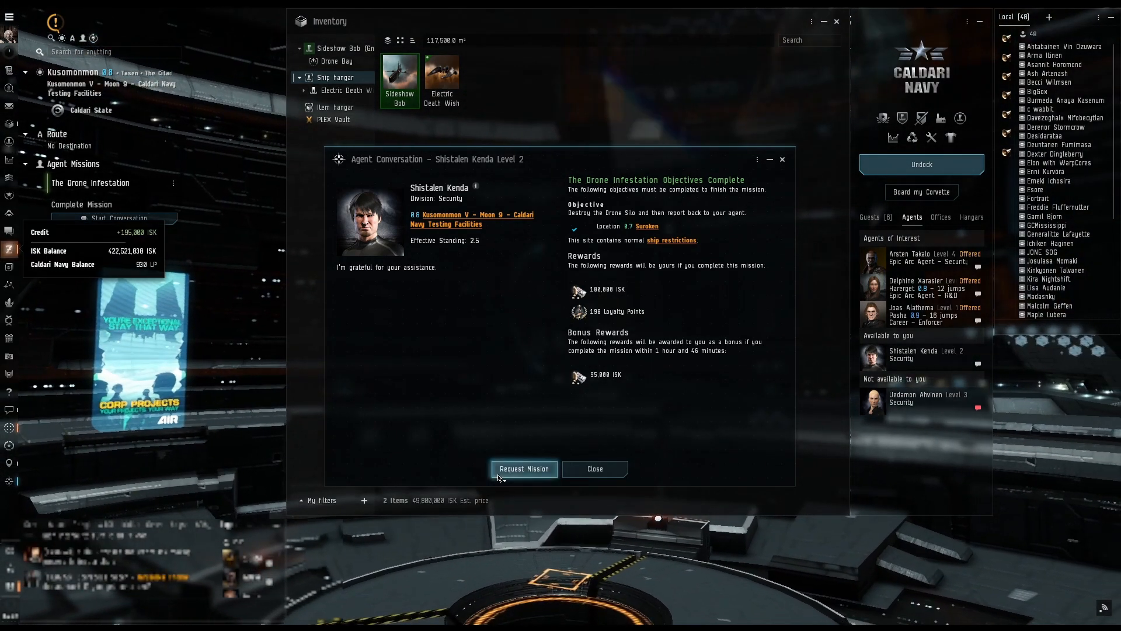
{"action": "left_click", "coordinate": [524, 469]}
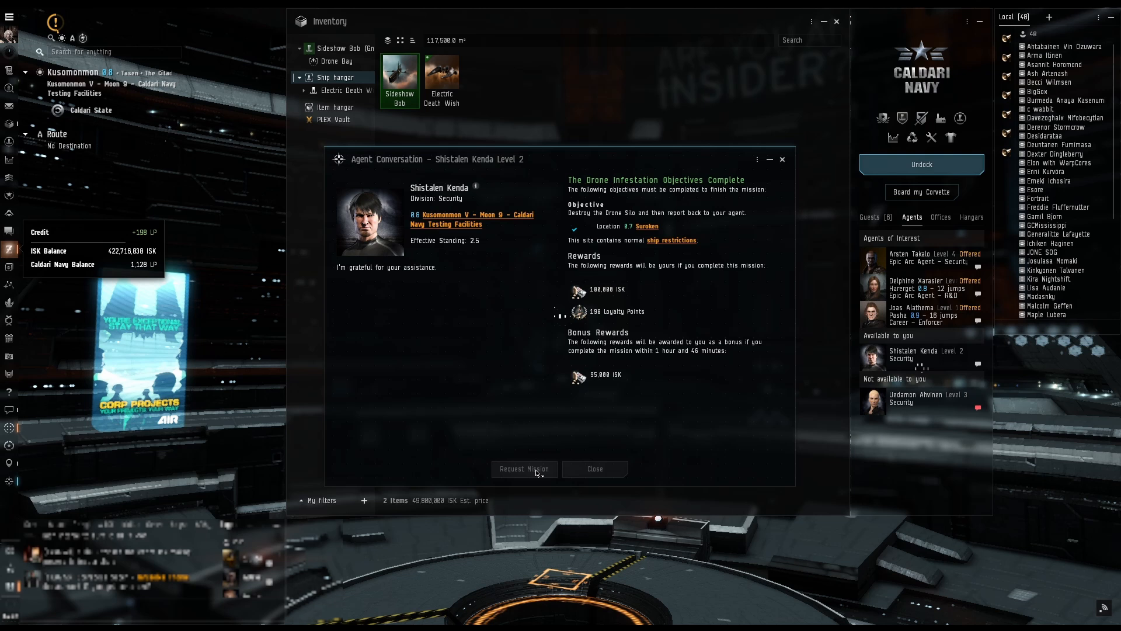
{"action": "left_click", "coordinate": [524, 469]}
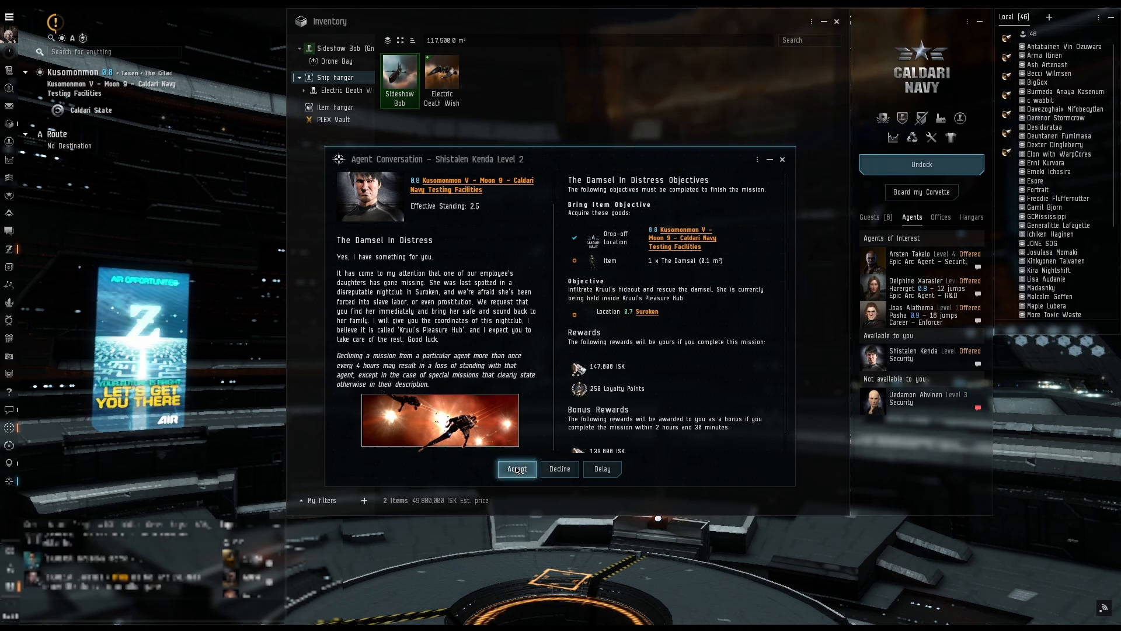
{"action": "left_click", "coordinate": [517, 468]}
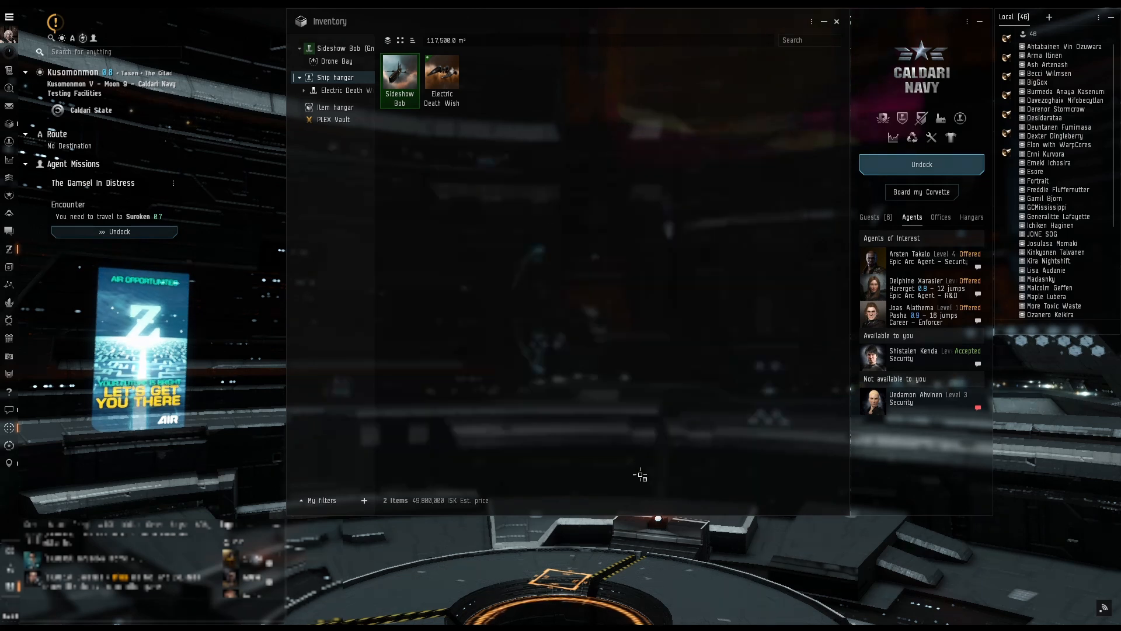
Step: Undock from the station and set a route to Suroken for Kruul's mission site
{"action": "left_click", "coordinate": [921, 163]}
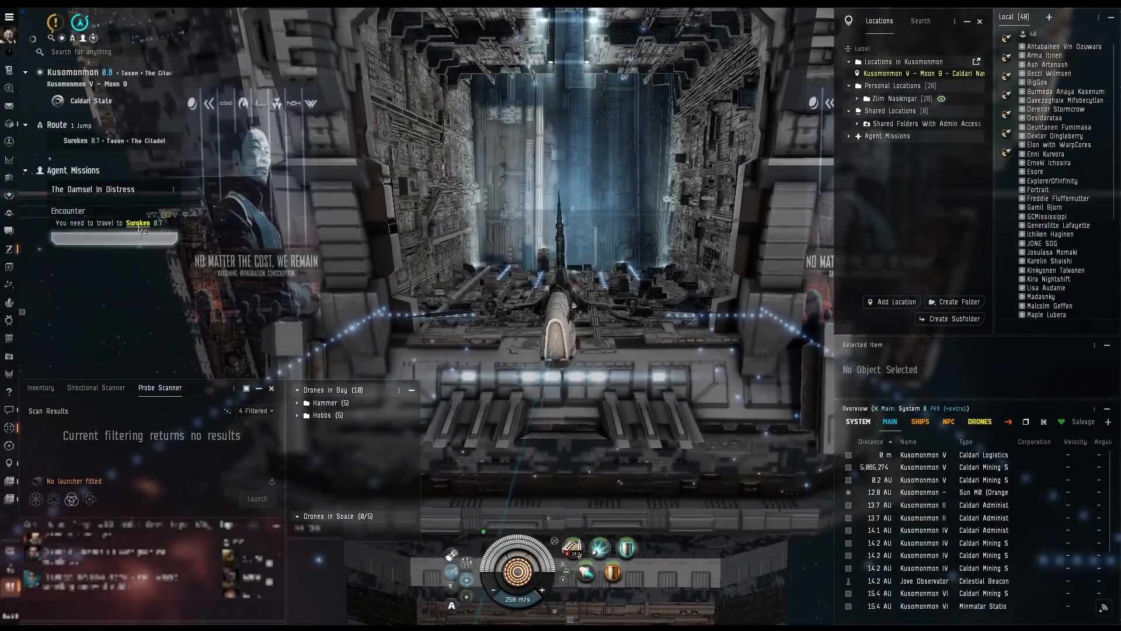
{"action": "left_click", "coordinate": [138, 222]}
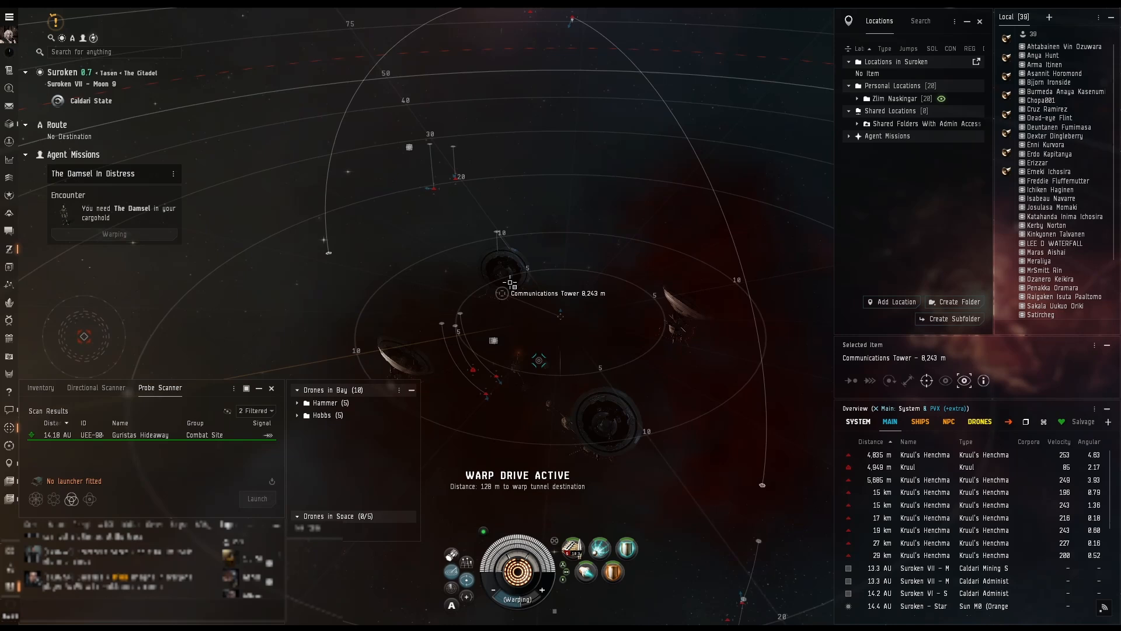
Step: Orbit the Communications Tower and lock Kruul's Henchmen and Mercenary Elite Fighters to shoot them down
{"action": "right_click", "coordinate": [502, 294]}
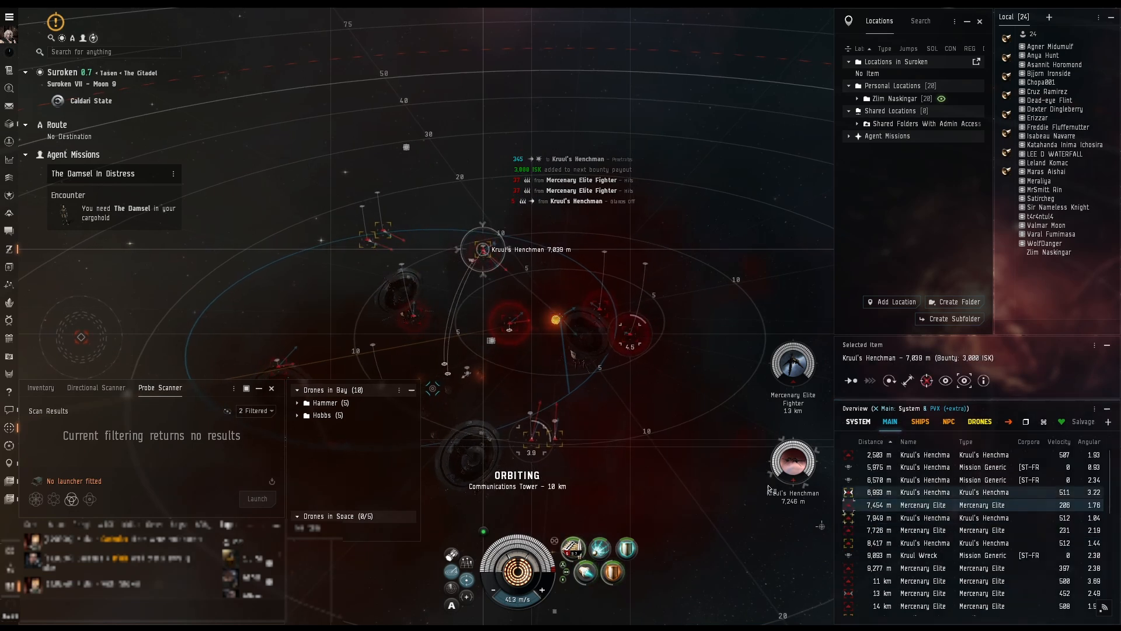
{"action": "mouse_move", "coordinate": [572, 565]}
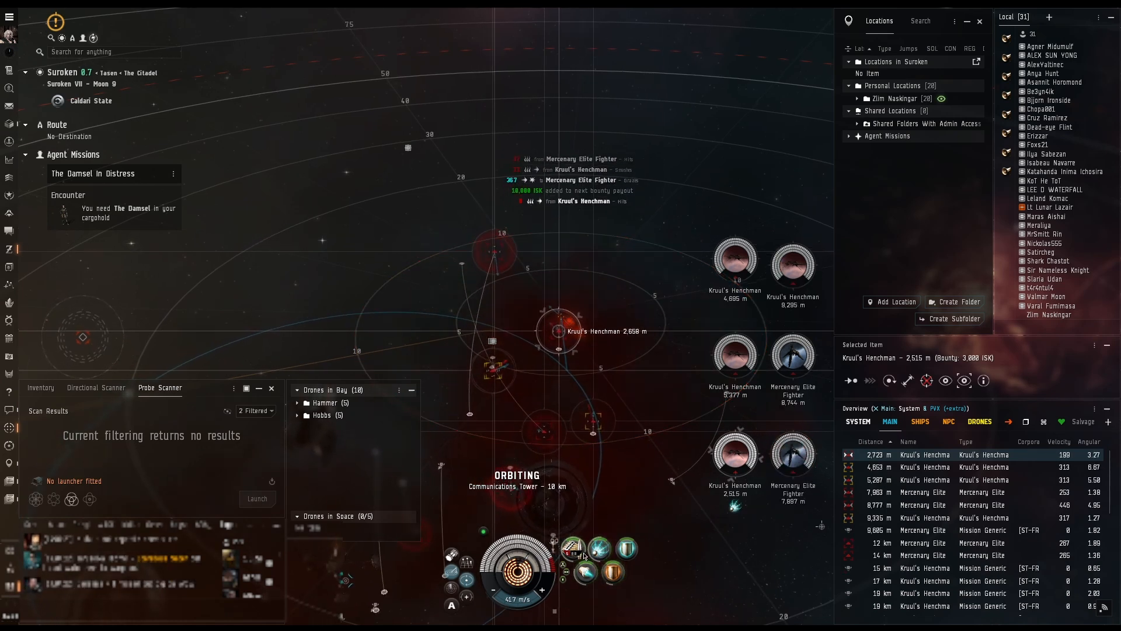
{"action": "mouse_move", "coordinate": [573, 546]}
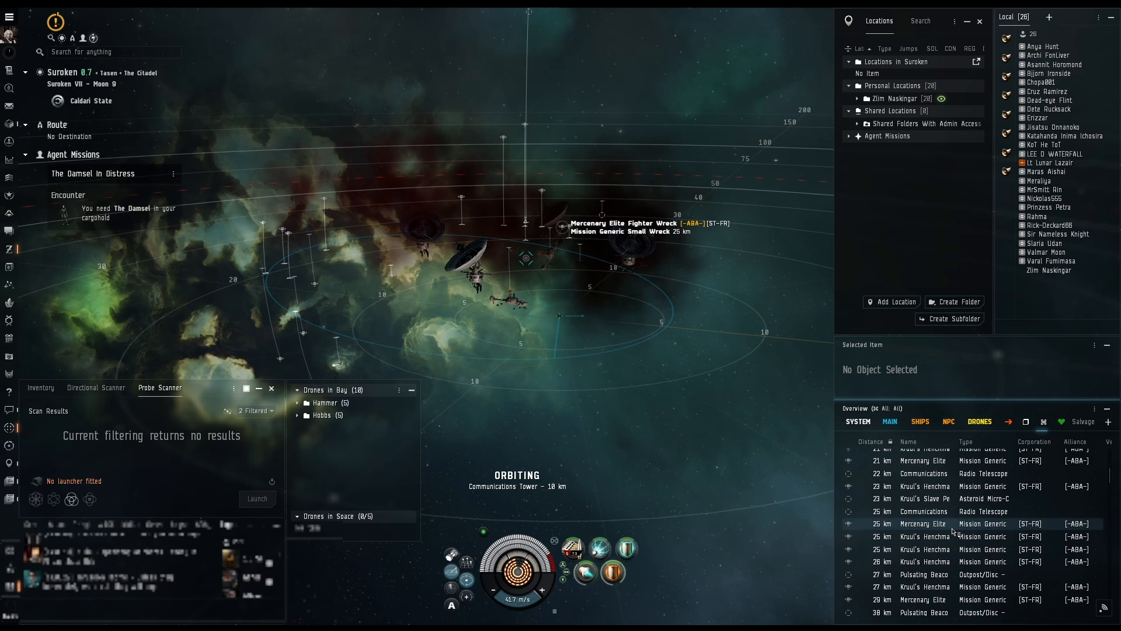
{"action": "left_click", "coordinate": [924, 499]}
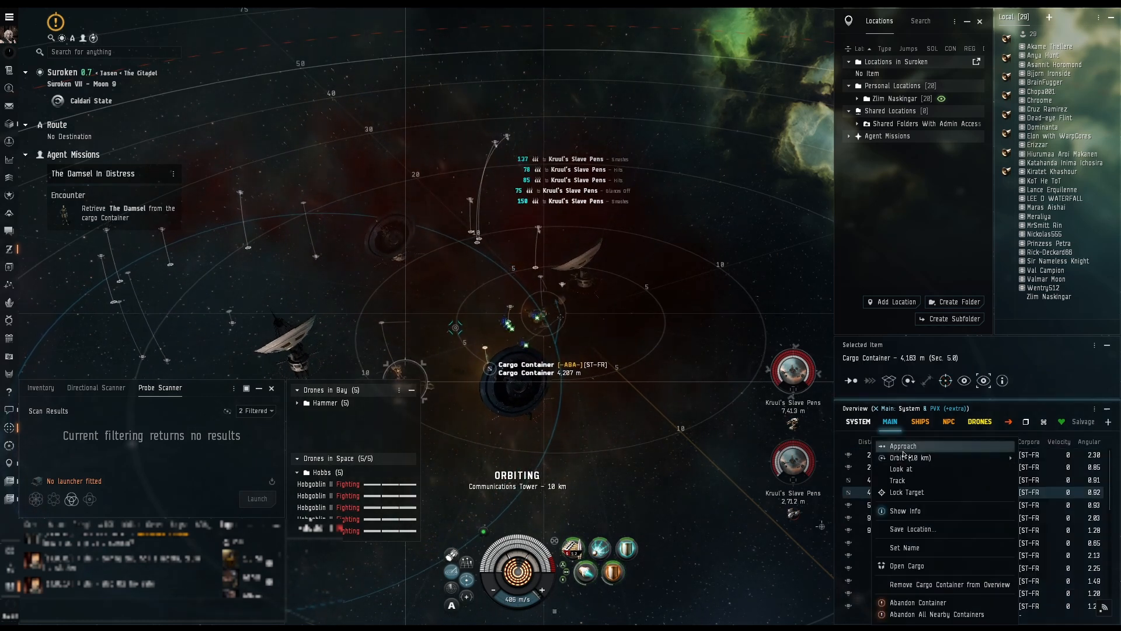
Step: Loot The Damsel from the cargo container into the ship's cargo hold
{"action": "left_click", "coordinate": [903, 446]}
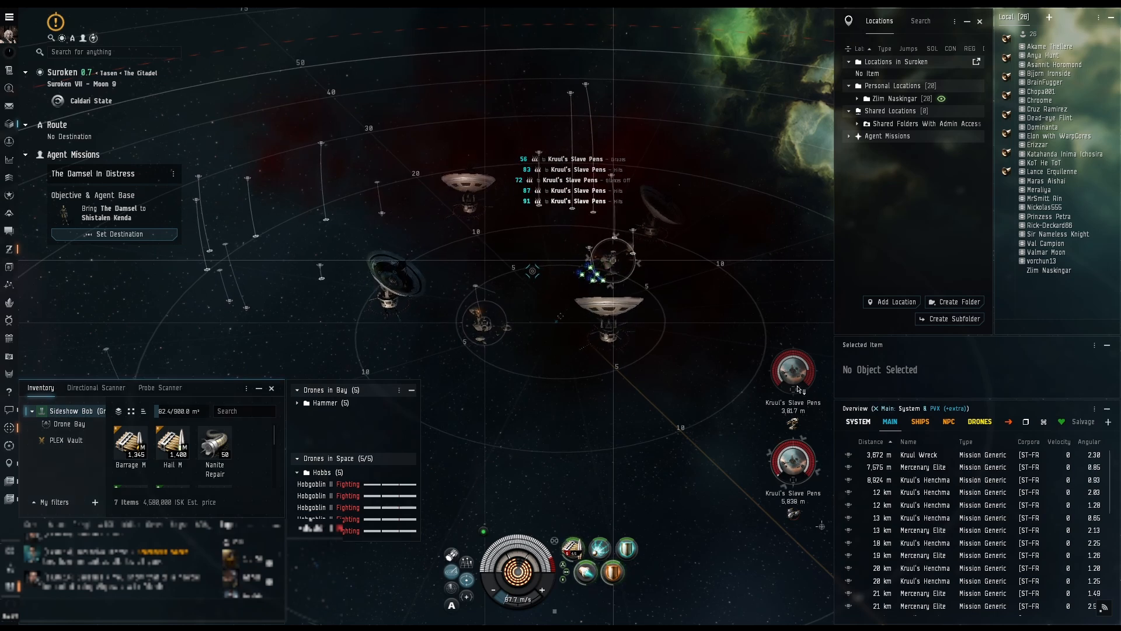
Step: Orbit Kruul's Slave Pens at 5,000 m while the drones attack
{"action": "right_click", "coordinate": [793, 371]}
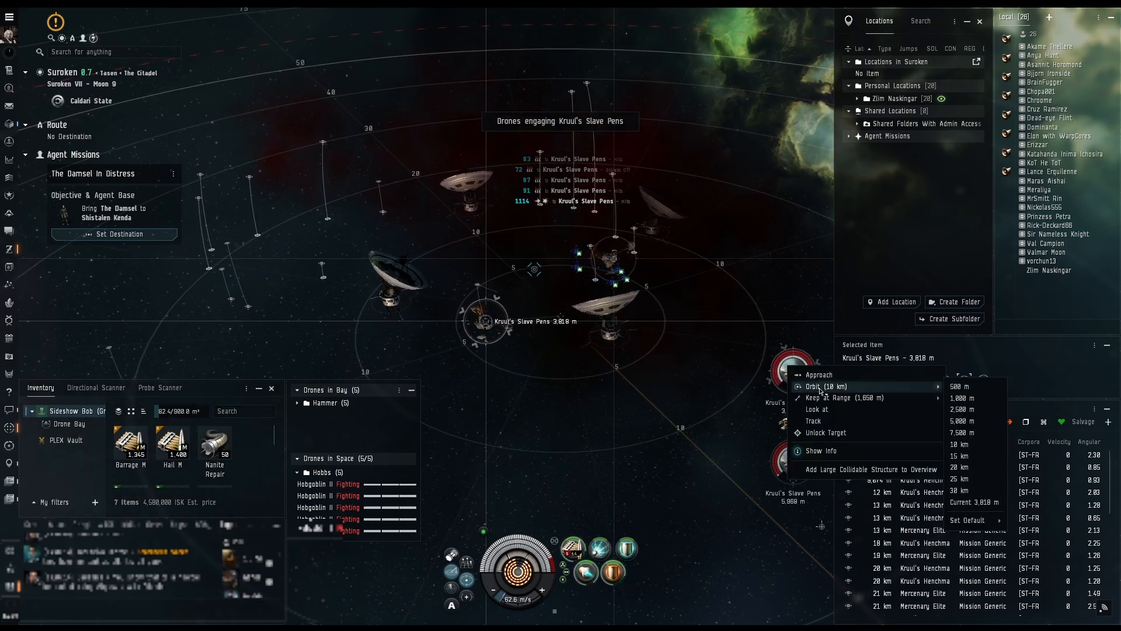
{"action": "left_click", "coordinate": [962, 420]}
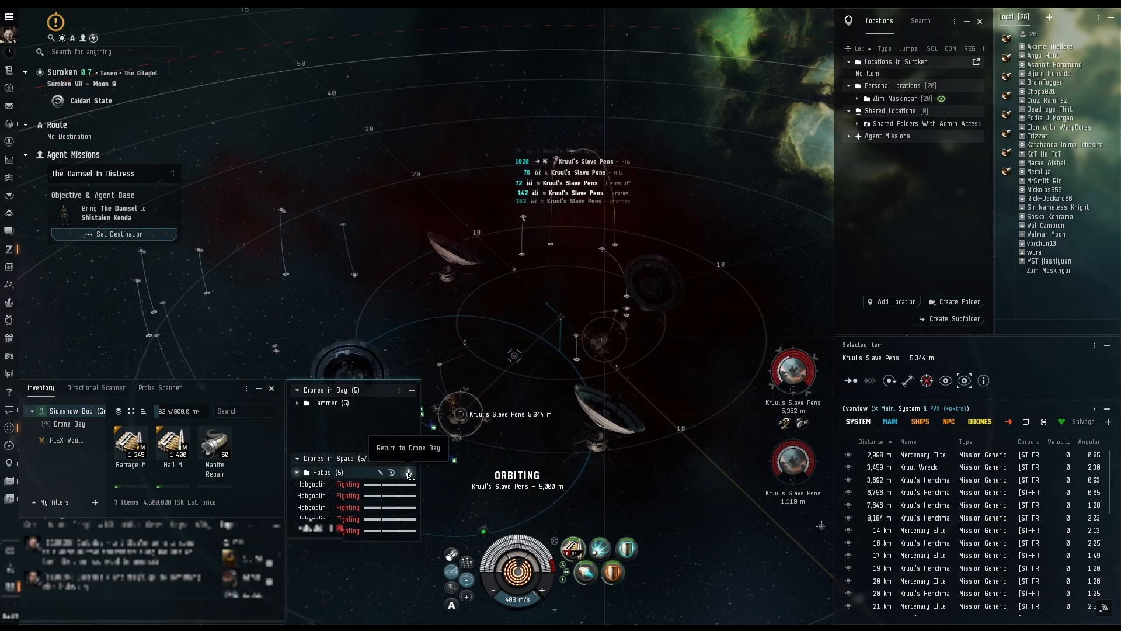
Step: Recall the Hobgoblin drone group to the drone bay
{"action": "left_click", "coordinate": [408, 472]}
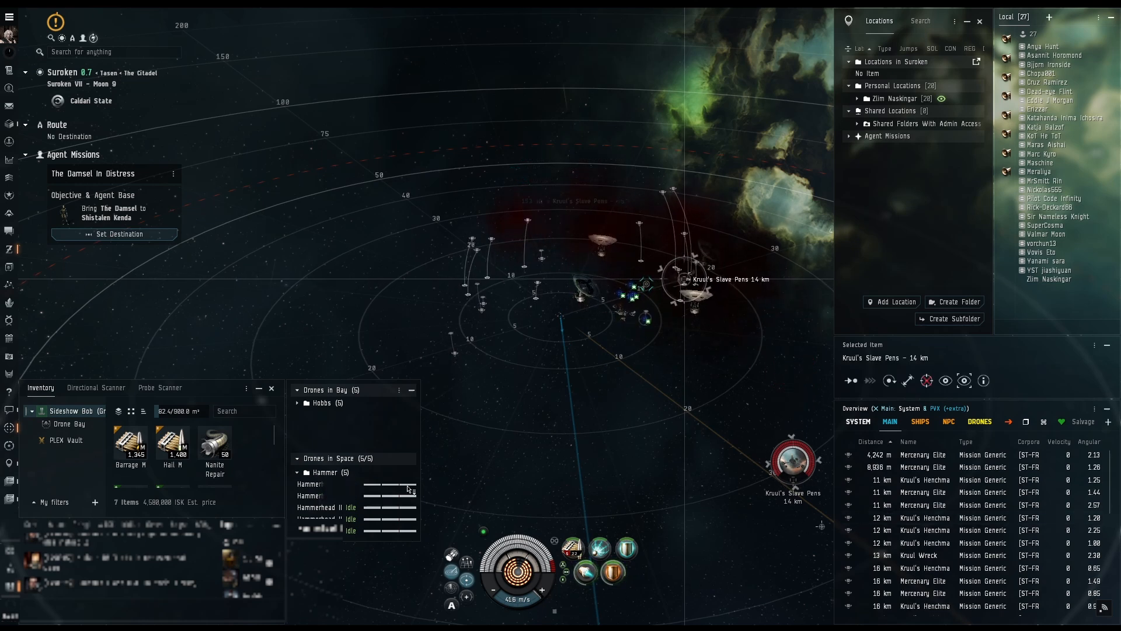
Step: Set destination to the agent's station in Kusomonmon and travel there to dock
{"action": "left_click", "coordinate": [119, 234]}
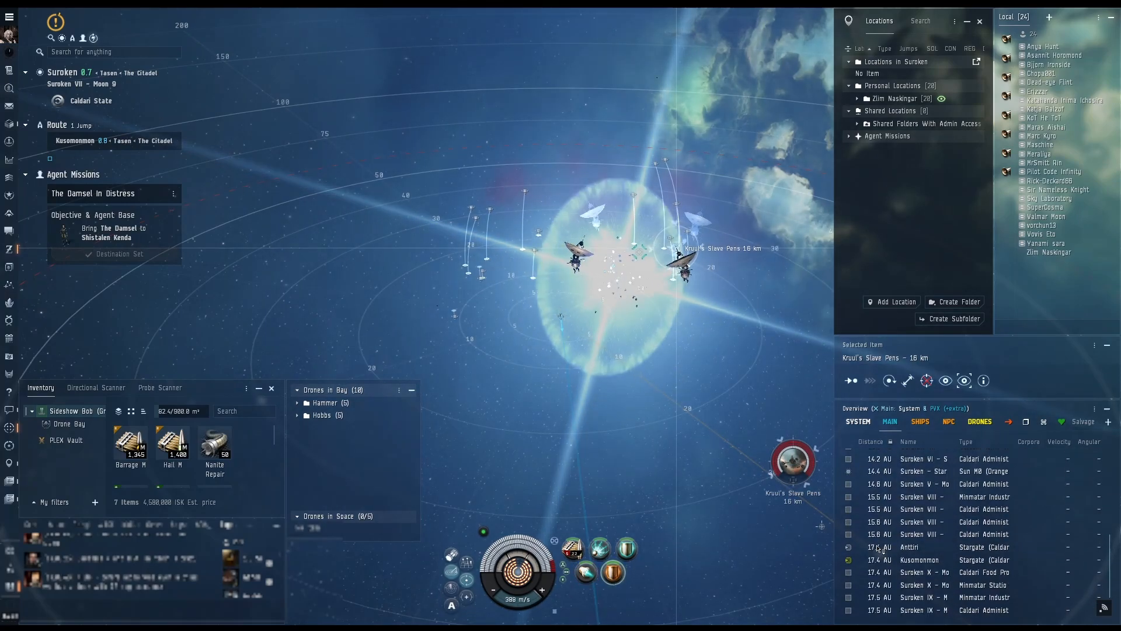
{"action": "left_click", "coordinate": [920, 559]}
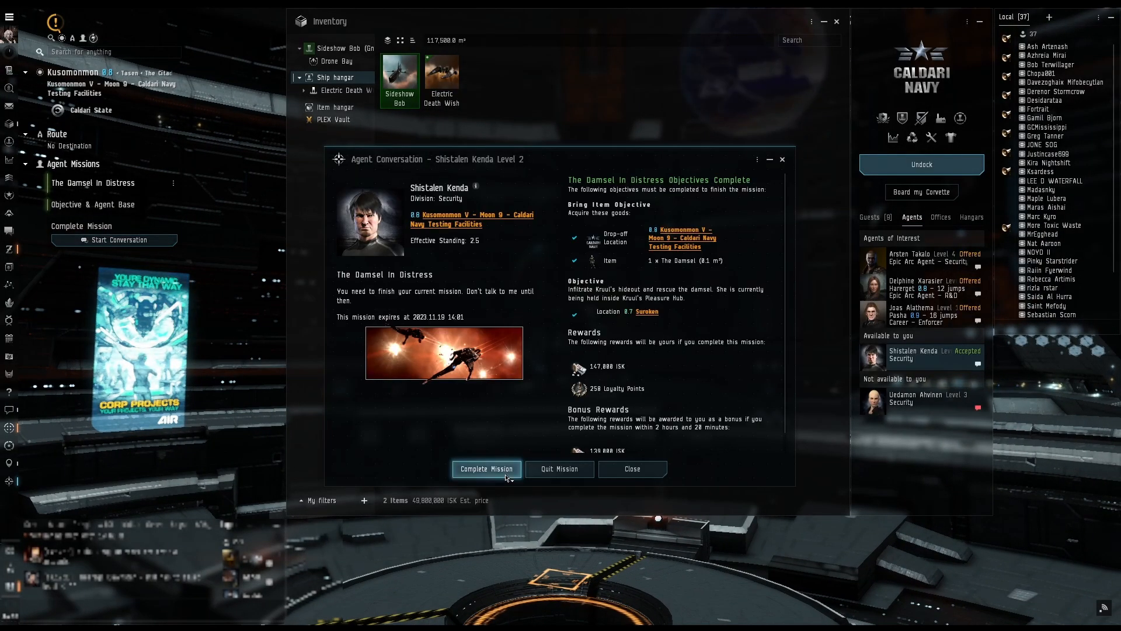
Step: Complete The Damsel in Distress mission and view agent Shistalen Kenda's information
{"action": "left_click", "coordinate": [485, 469]}
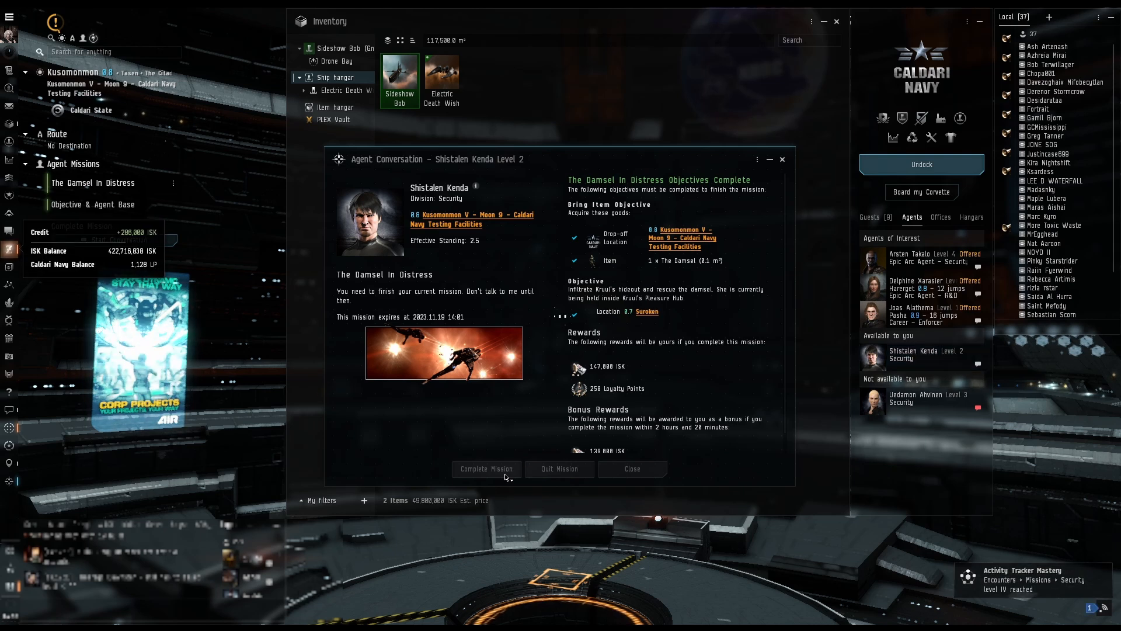
{"action": "left_click", "coordinate": [485, 469]}
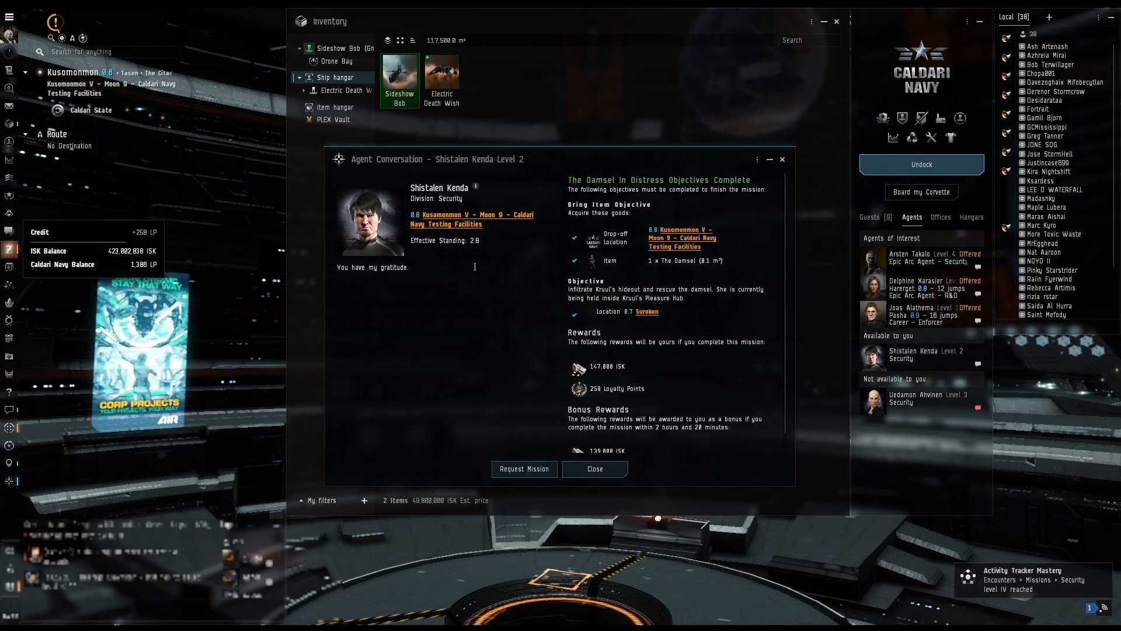
{"action": "left_click", "coordinate": [476, 188]}
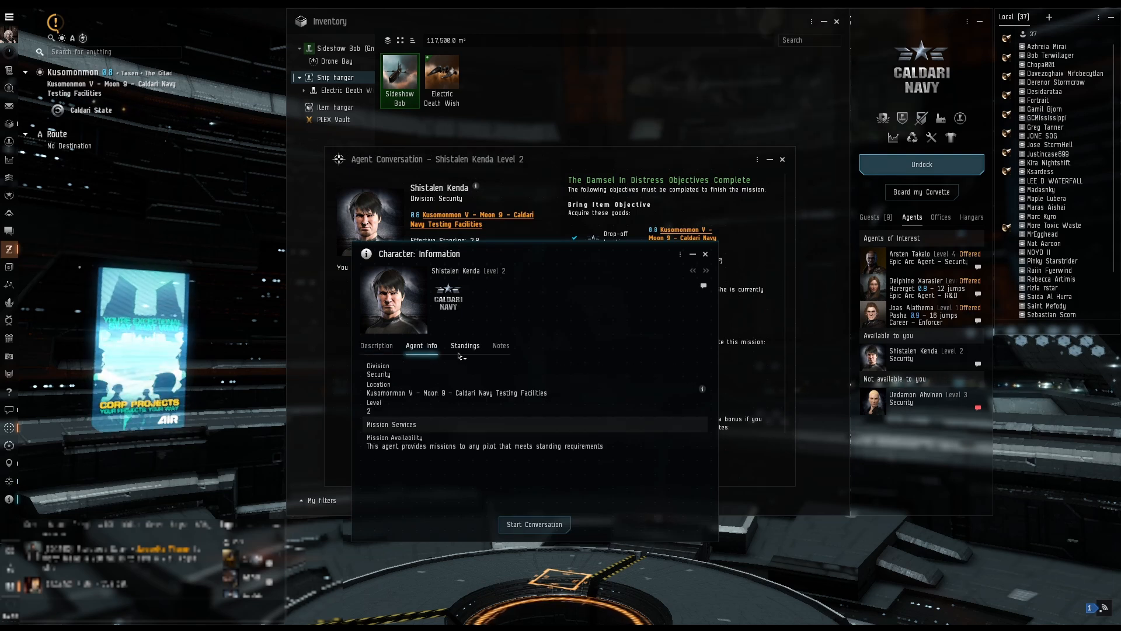
Step: Close the Character Information window for Shistalen Kenda
{"action": "left_click", "coordinate": [464, 345]}
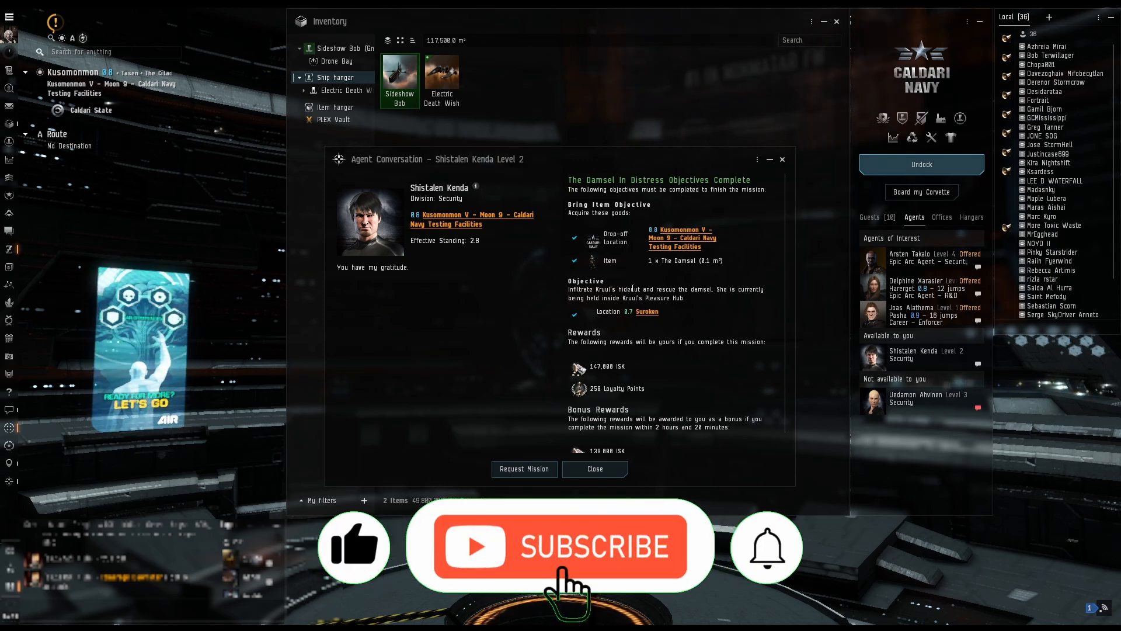
{"action": "left_click", "coordinate": [564, 549]}
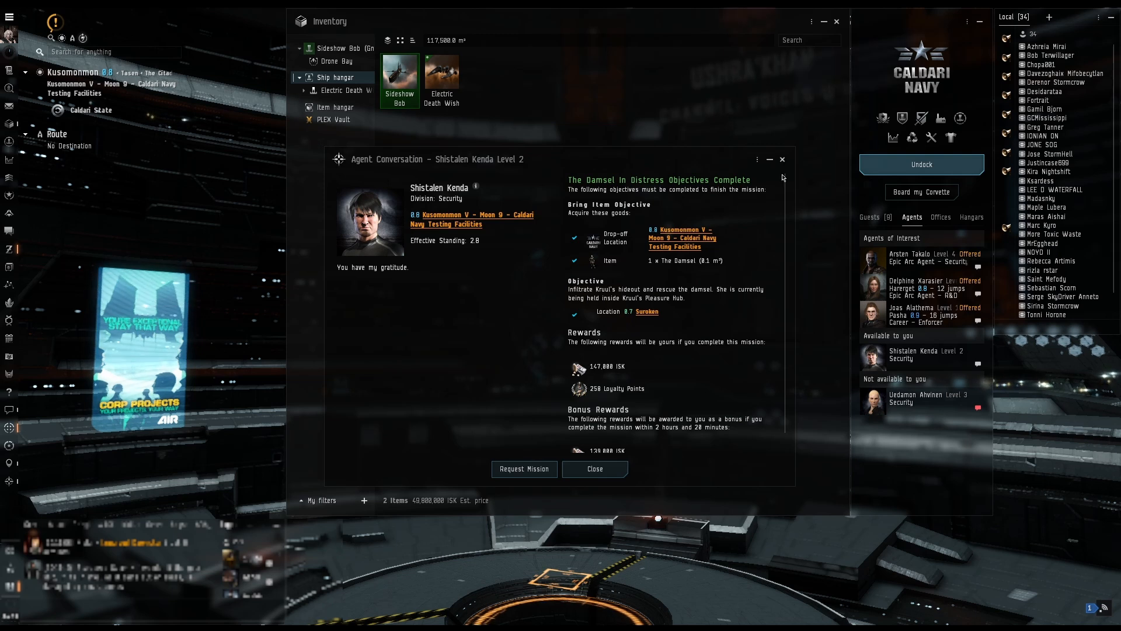
{"action": "left_click", "coordinate": [594, 469]}
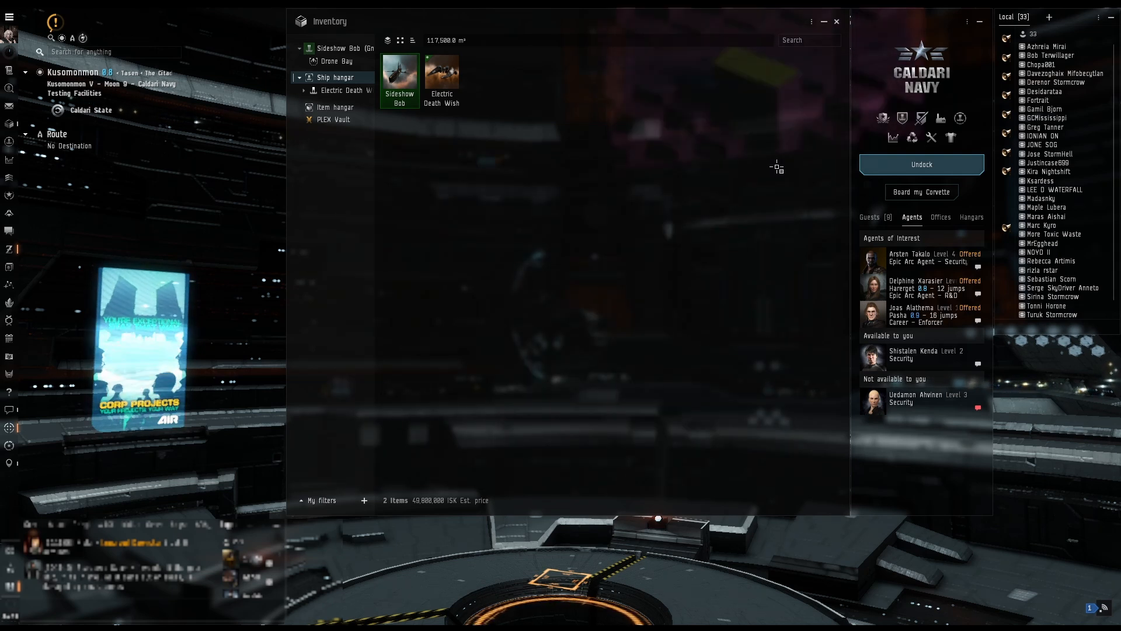